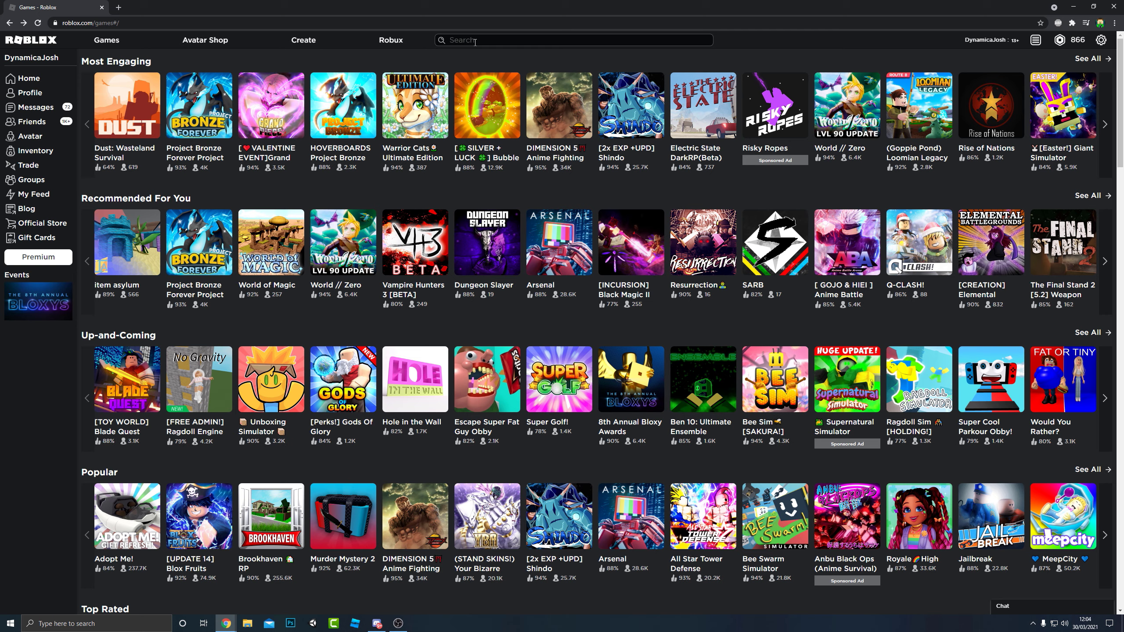
# Search Roblox games for 'one punch' and open the One Punch Man: Zero page.
pyautogui.write('one')
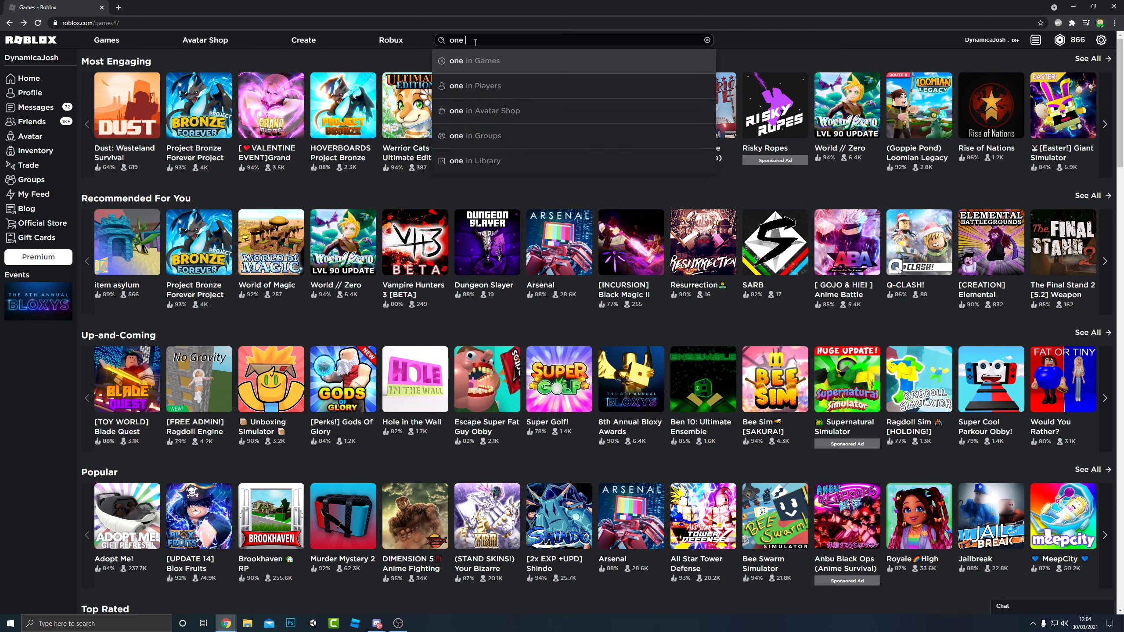
pyautogui.write('punch')
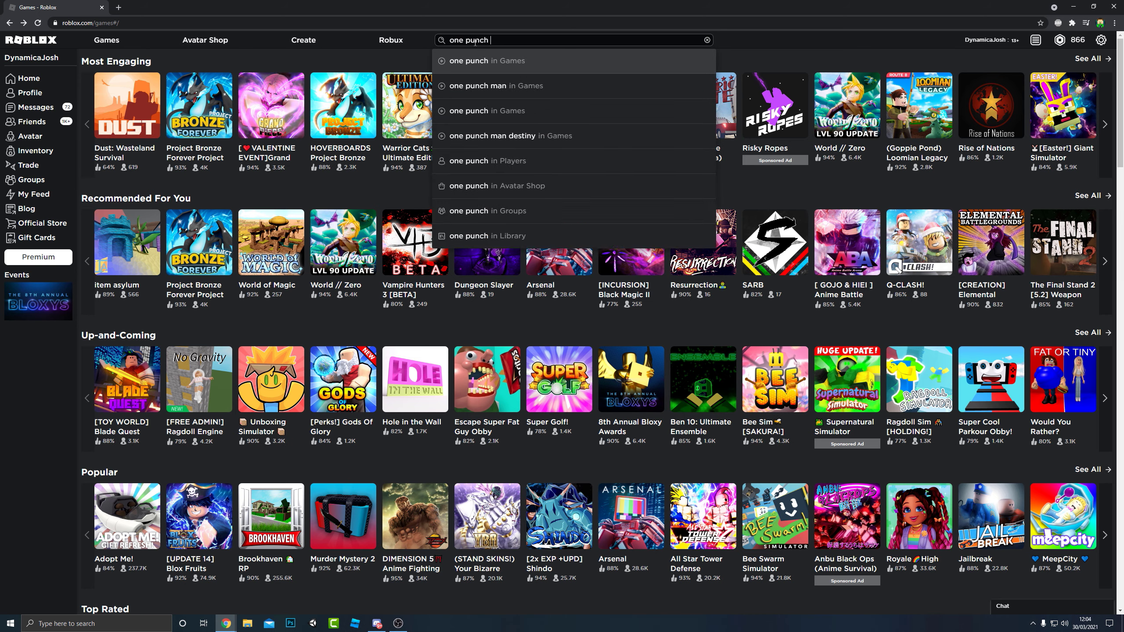
pyautogui.click(500, 85)
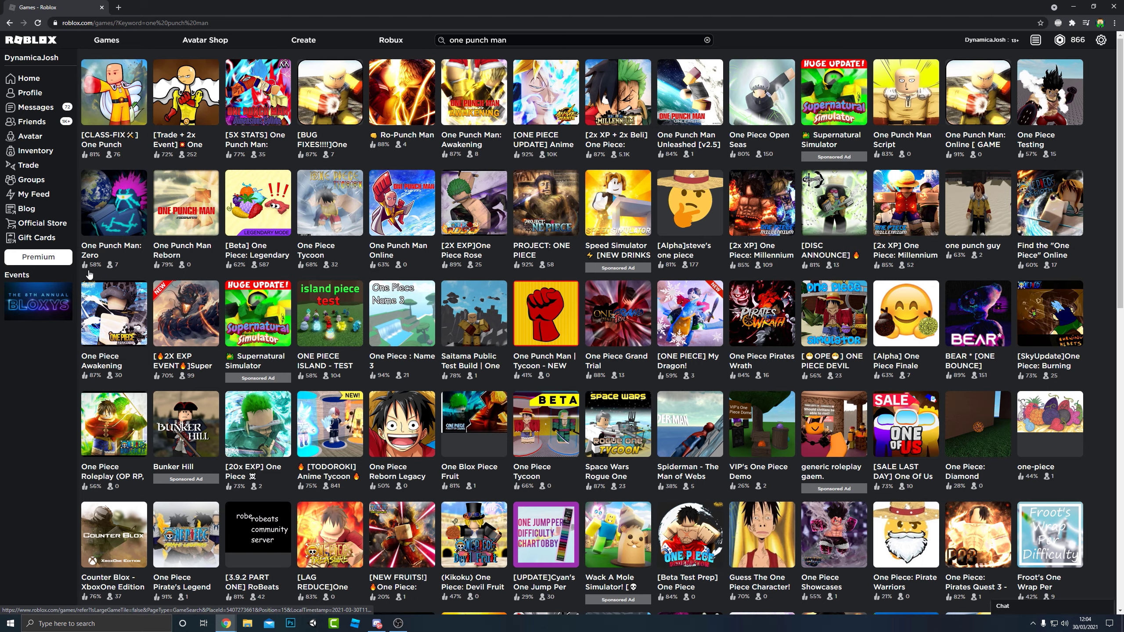
pyautogui.click(113, 203)
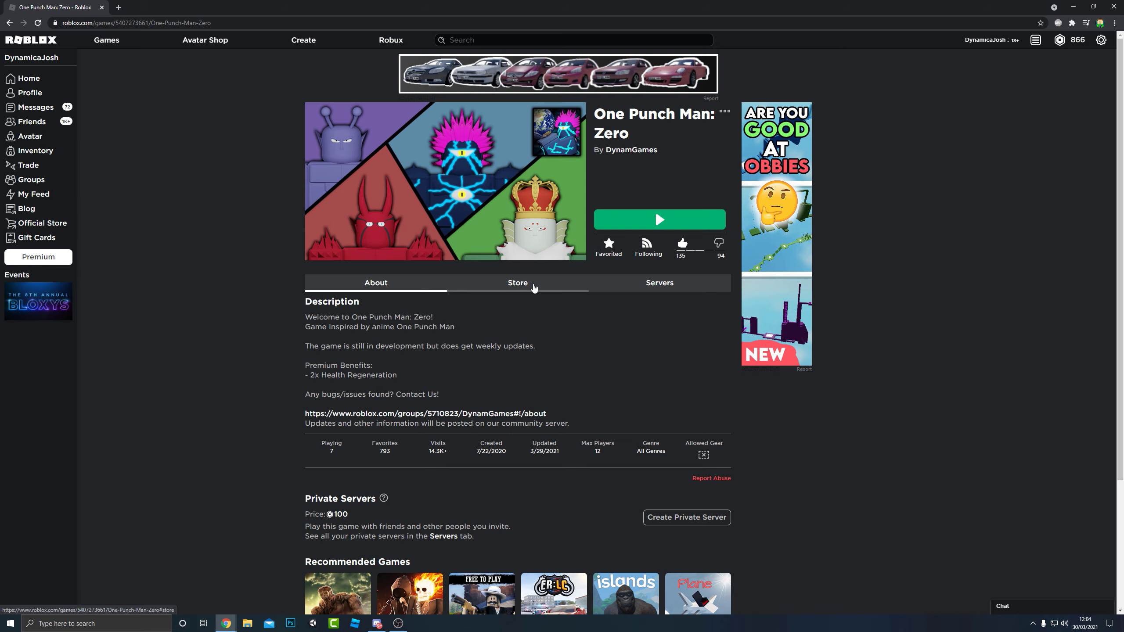
pyautogui.click(376, 282)
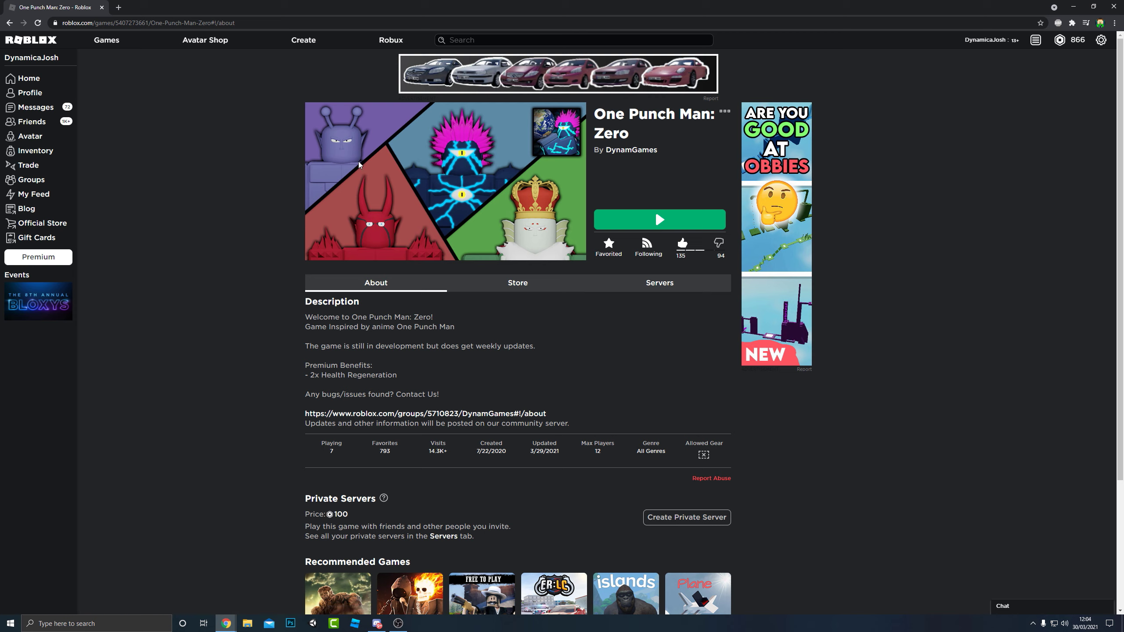
pyautogui.moveTo(357, 179)
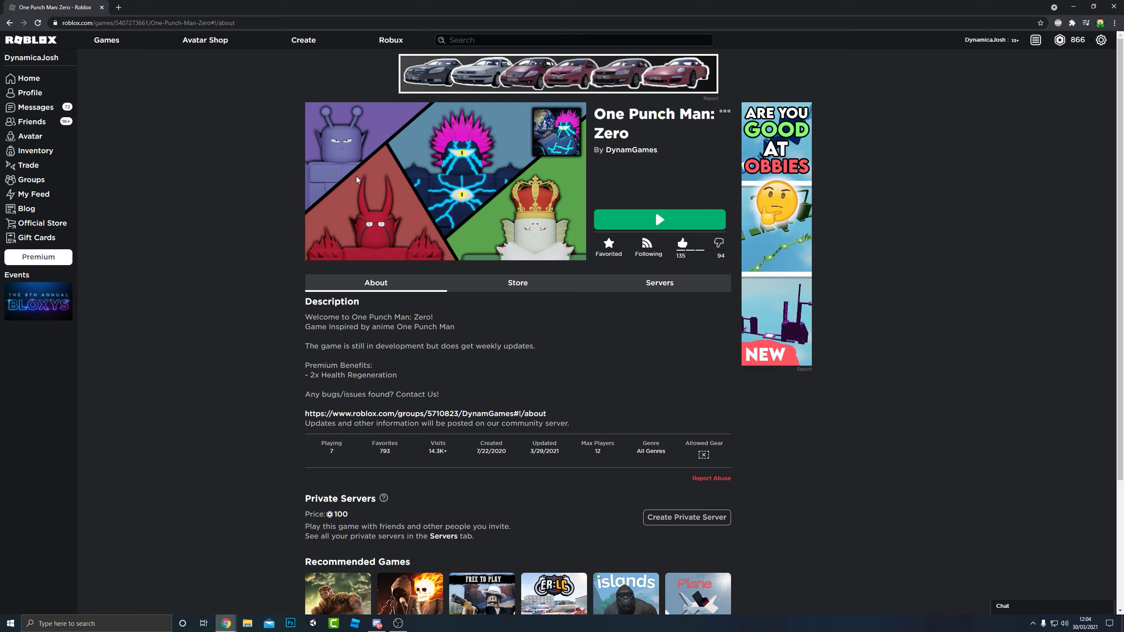
pyautogui.moveTo(413, 178)
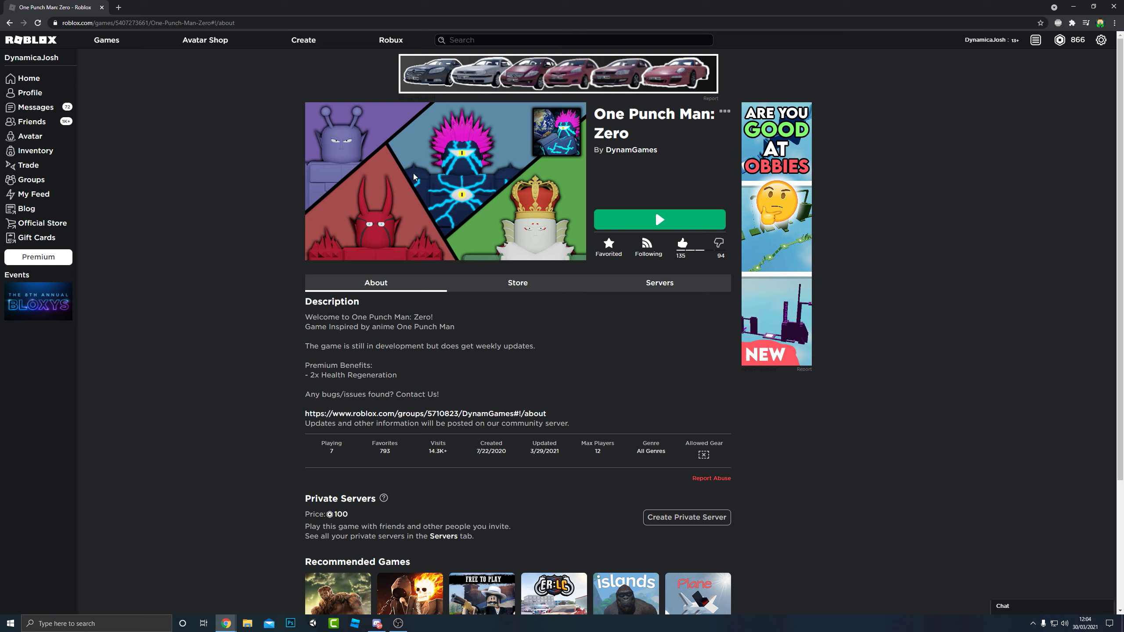
pyautogui.moveTo(339, 176)
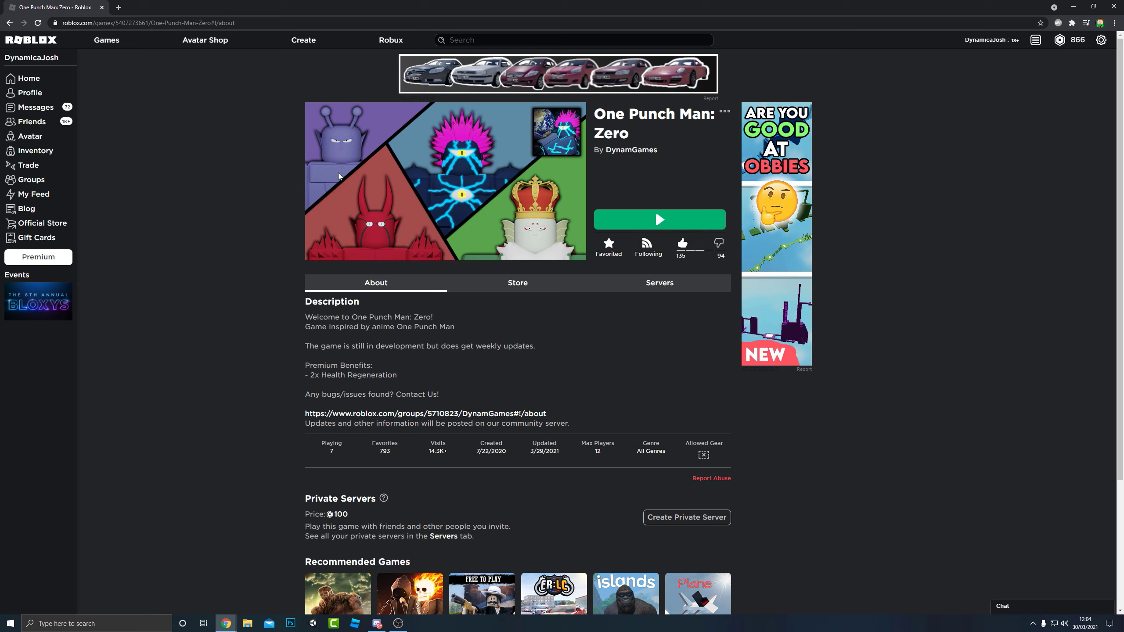
pyautogui.moveTo(473, 208)
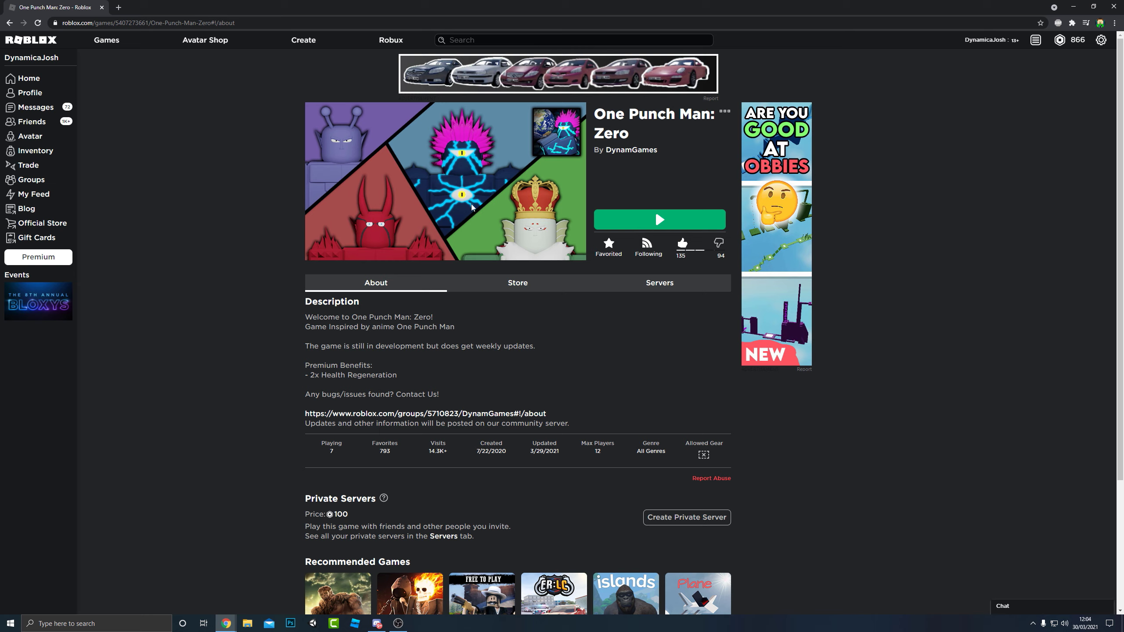
pyautogui.moveTo(498, 298)
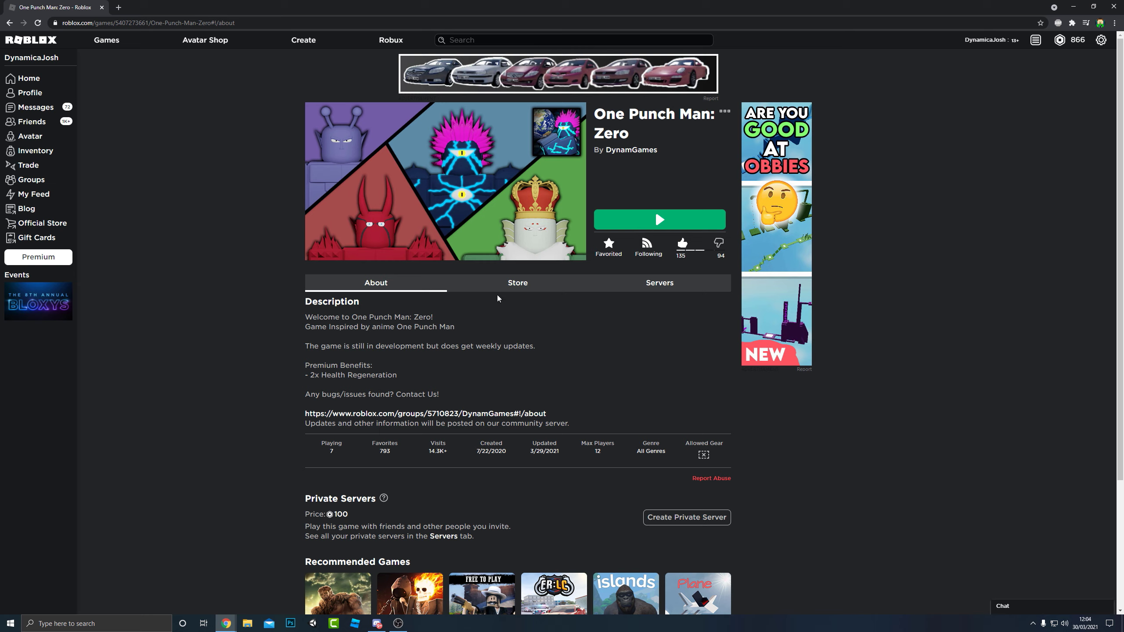
pyautogui.moveTo(704, 150)
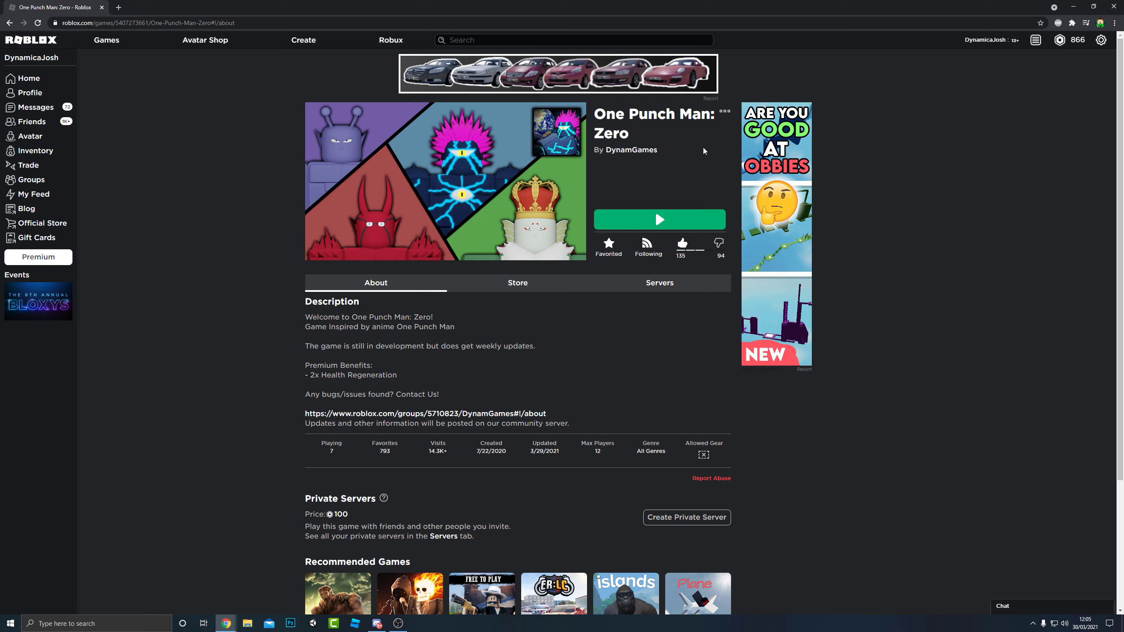
pyautogui.moveTo(594, 153)
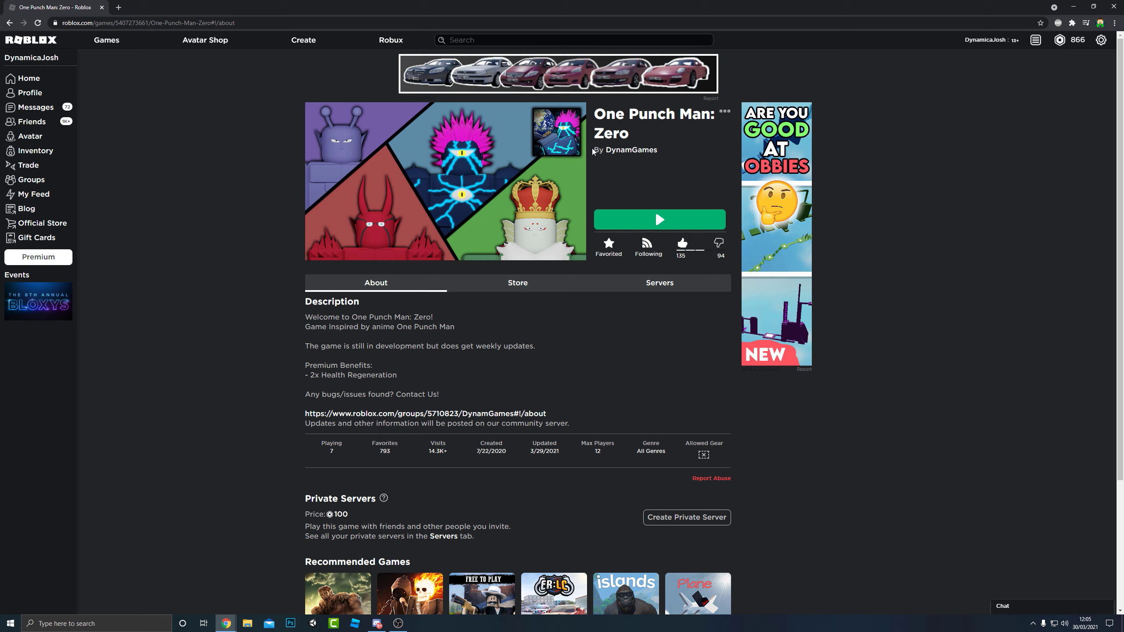
pyautogui.moveTo(707, 271)
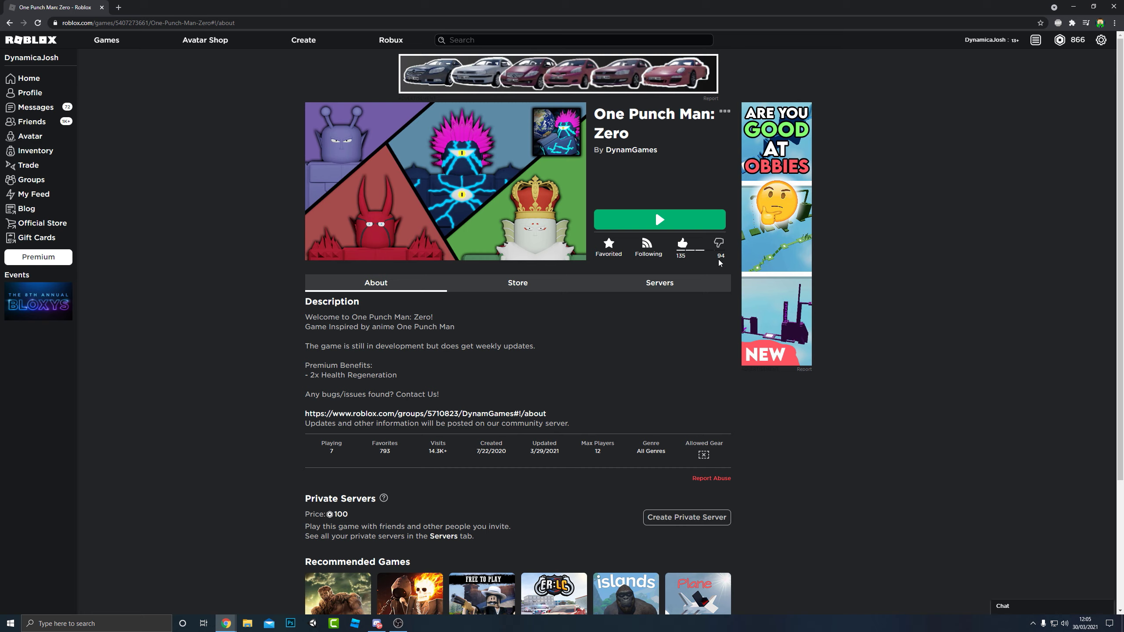
pyautogui.moveTo(672, 226)
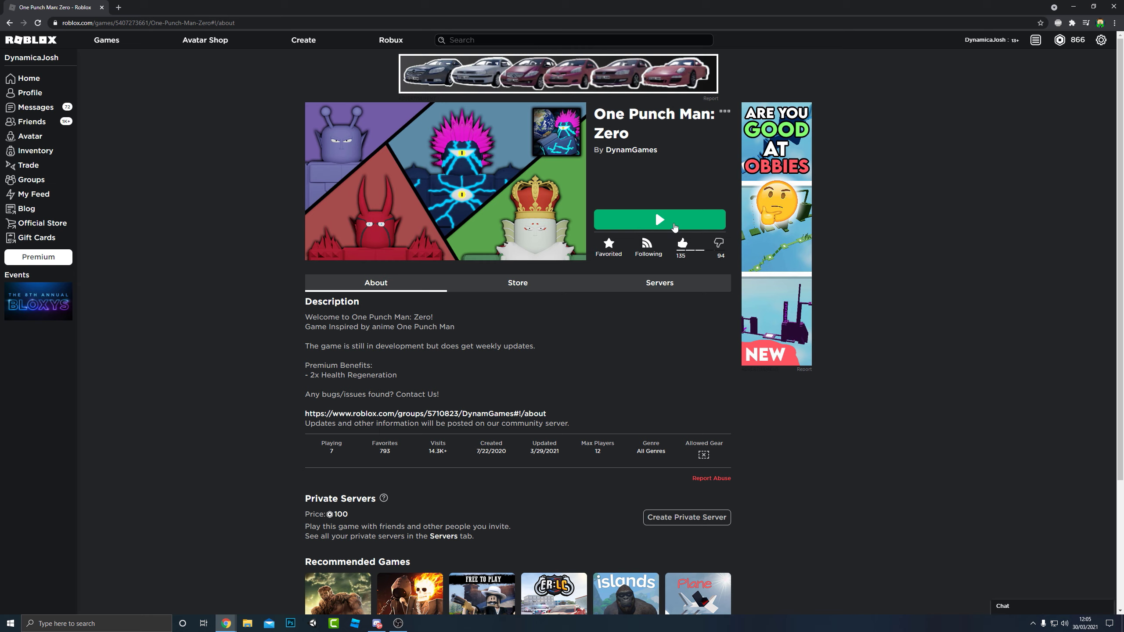
pyautogui.moveTo(338, 350)
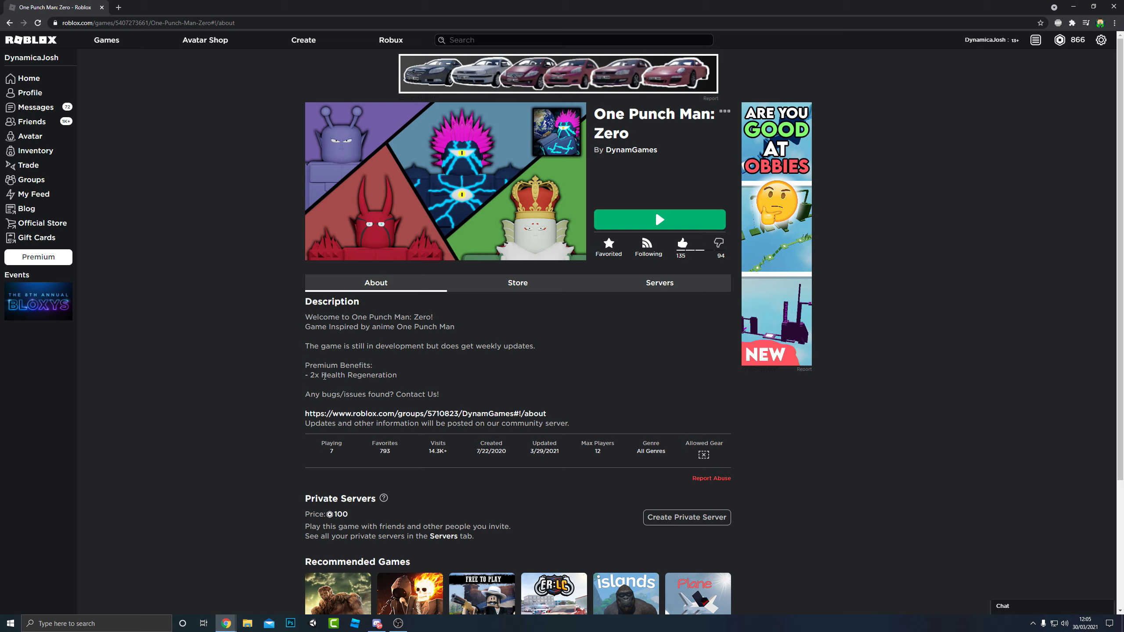
pyautogui.moveTo(563, 351)
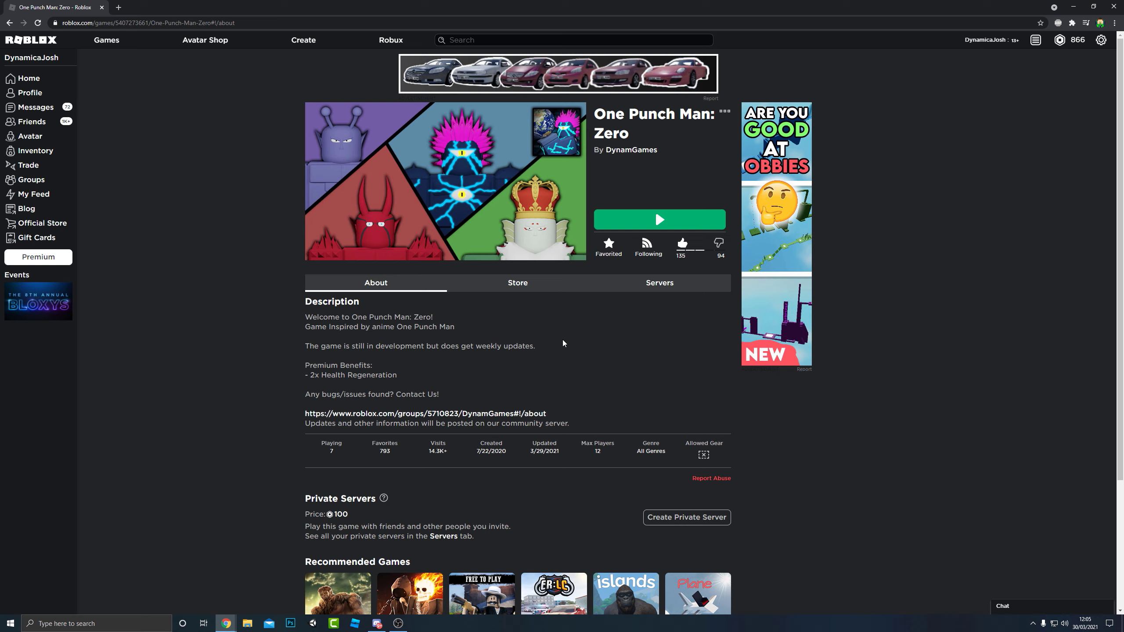
pyautogui.moveTo(513, 245)
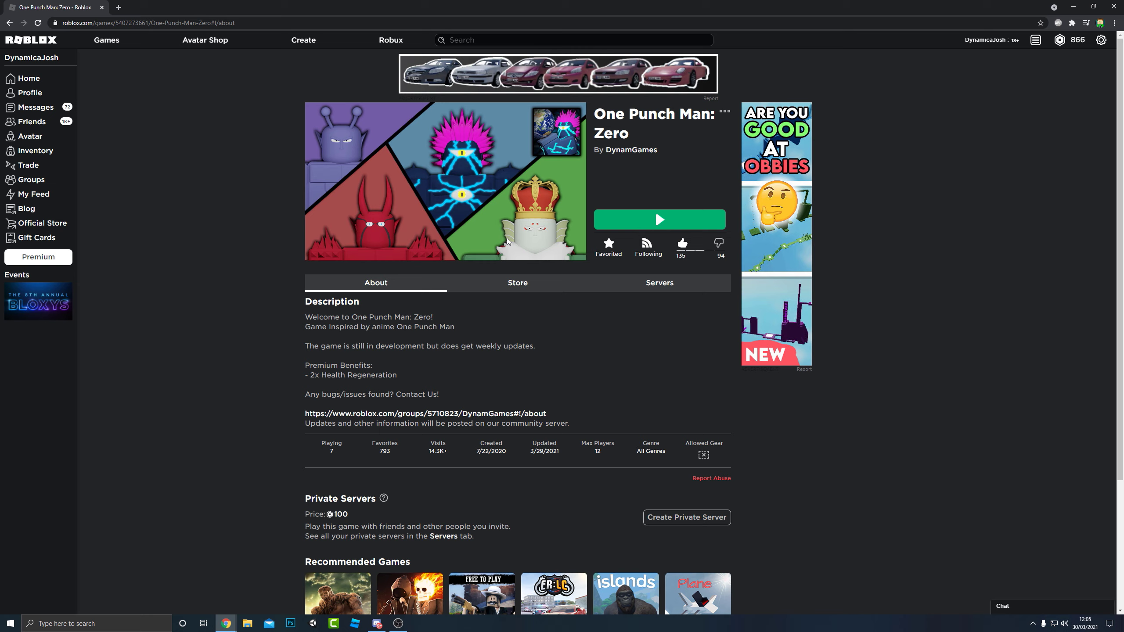
pyautogui.moveTo(659, 283)
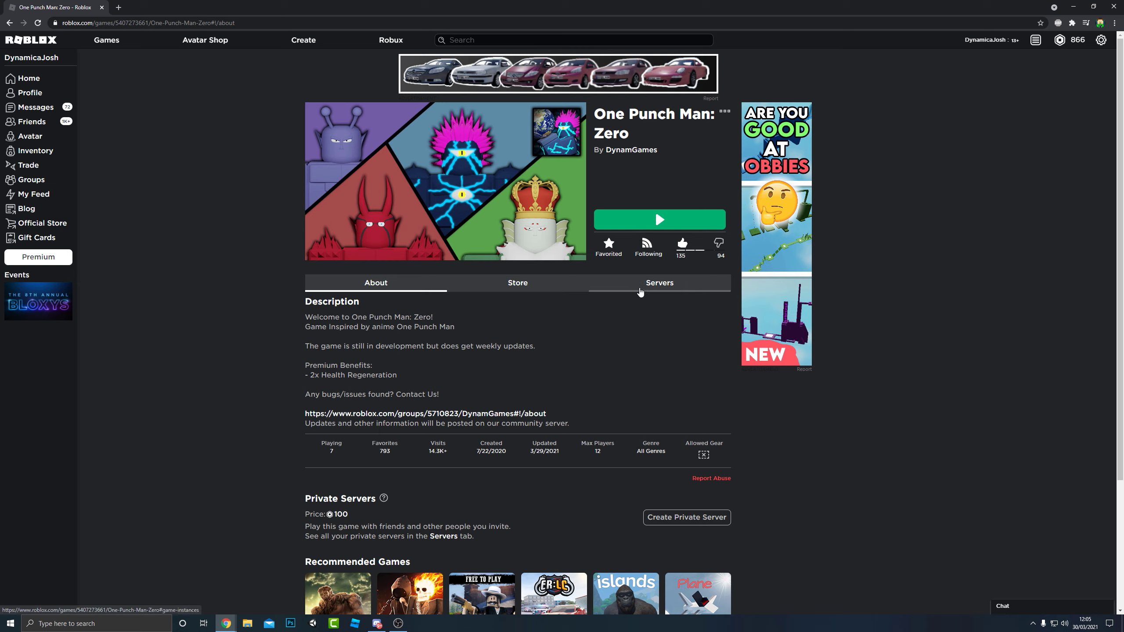
# Open the Servers list and join the '3 of 12 players max' server.
pyautogui.click(659, 282)
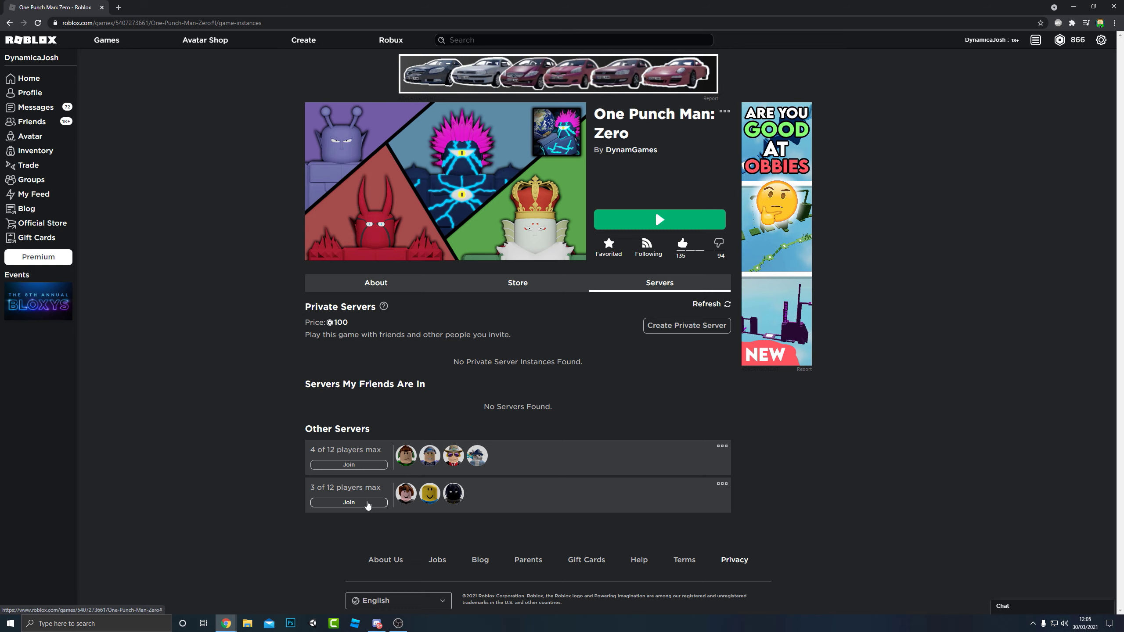
pyautogui.click(350, 502)
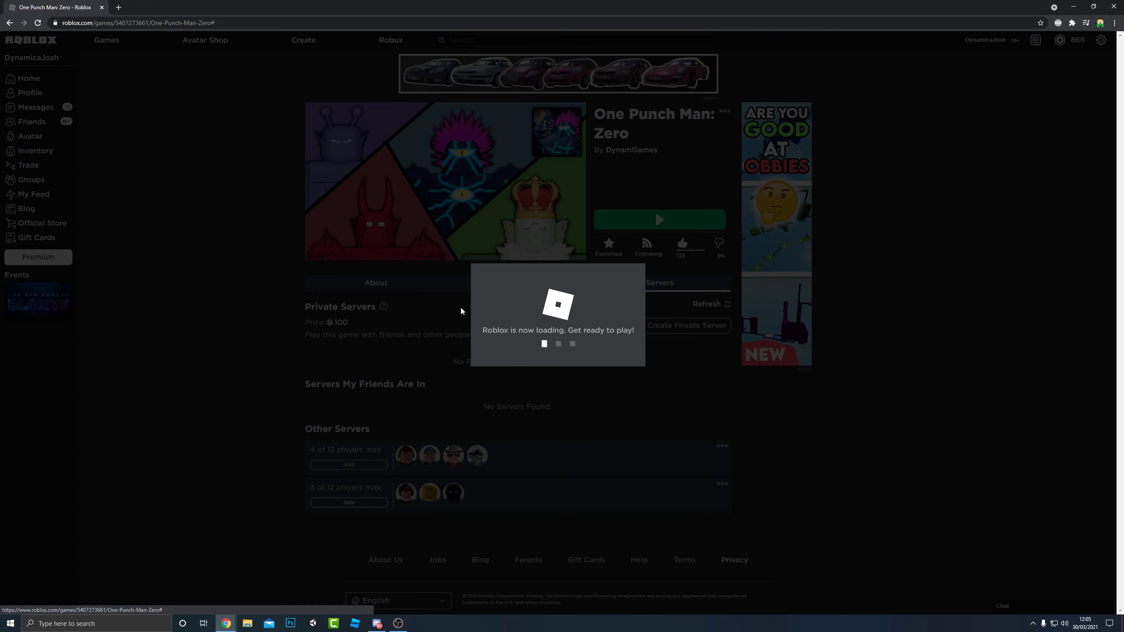
pyautogui.moveTo(263, 218)
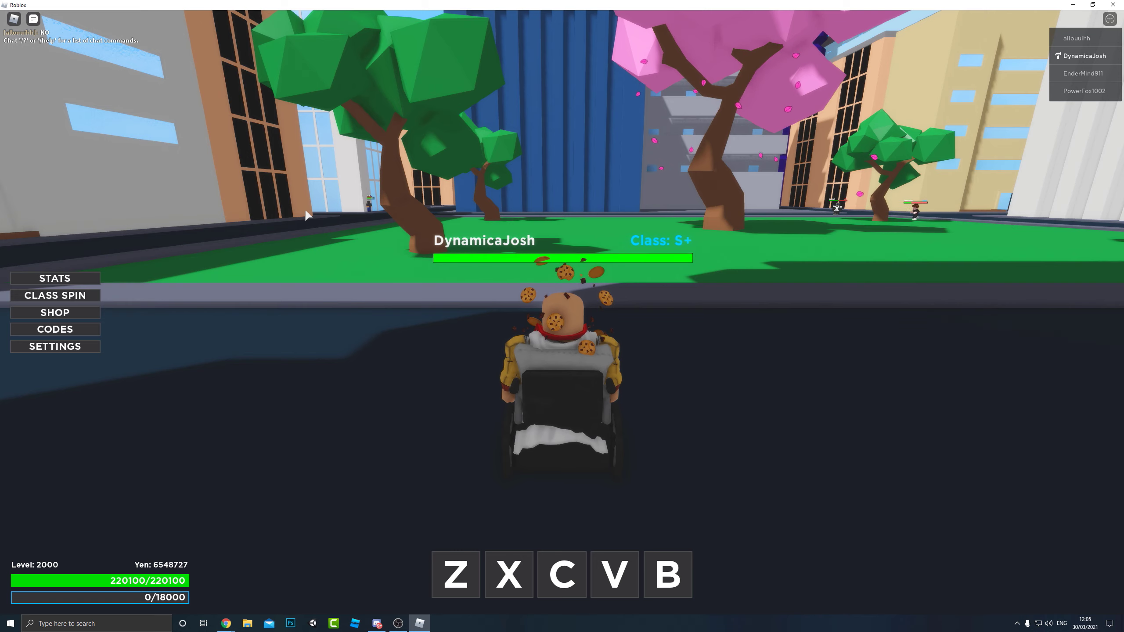
# Let the server load and look around the cherry-blossom park spawn area.
pyautogui.click(165, 174)
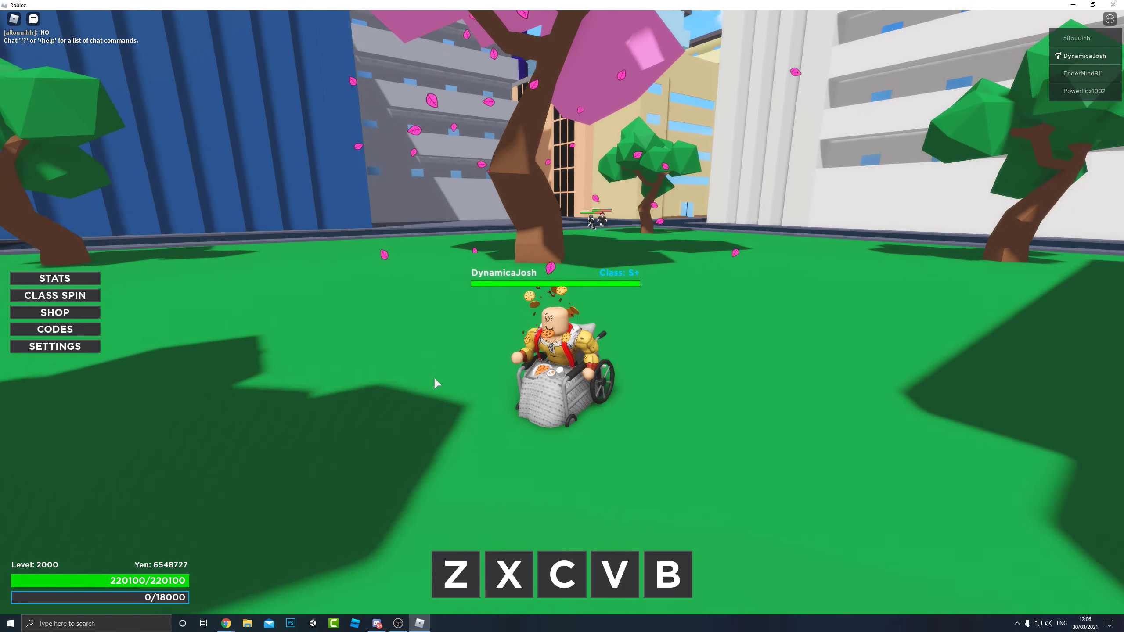
pyautogui.press('z')
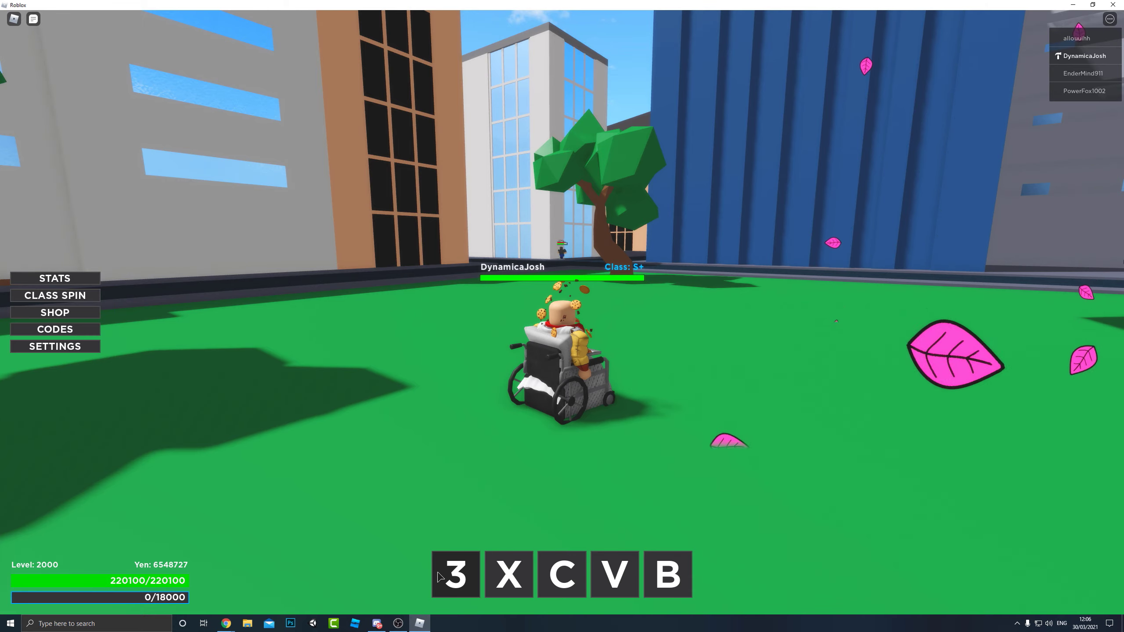
pyautogui.click(55, 279)
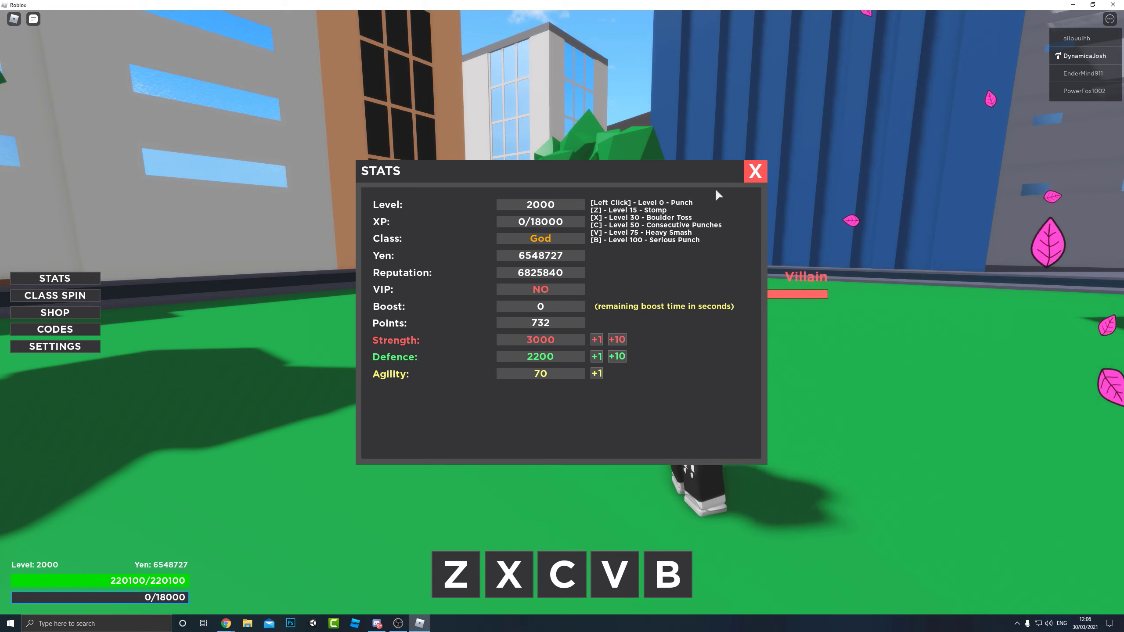
pyautogui.click(55, 294)
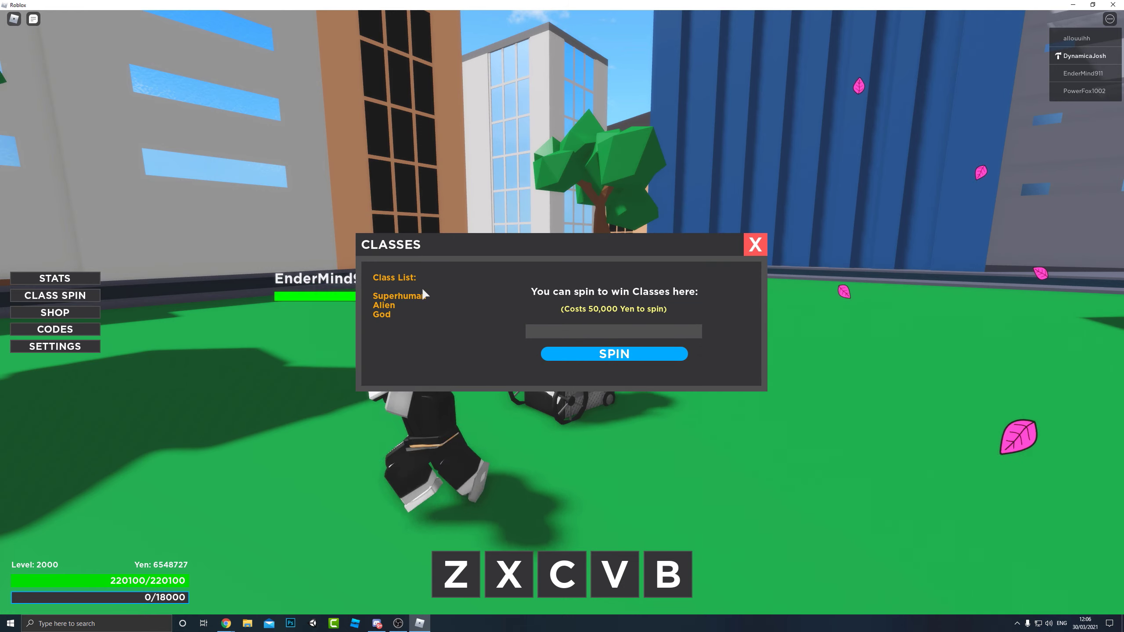
pyautogui.moveTo(755, 278)
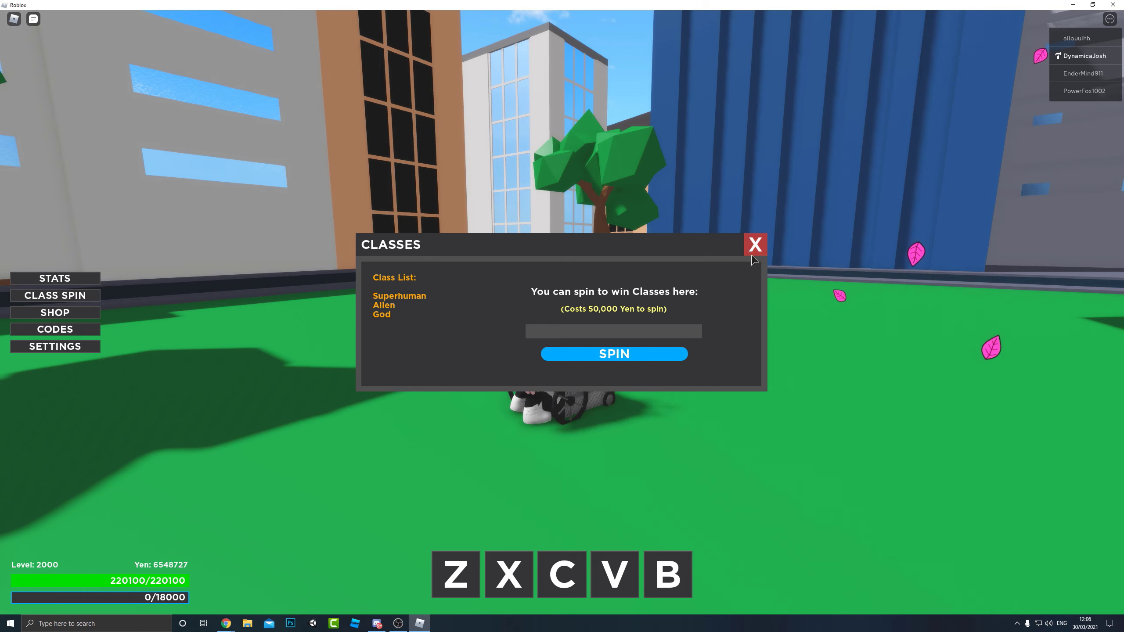
pyautogui.click(754, 245)
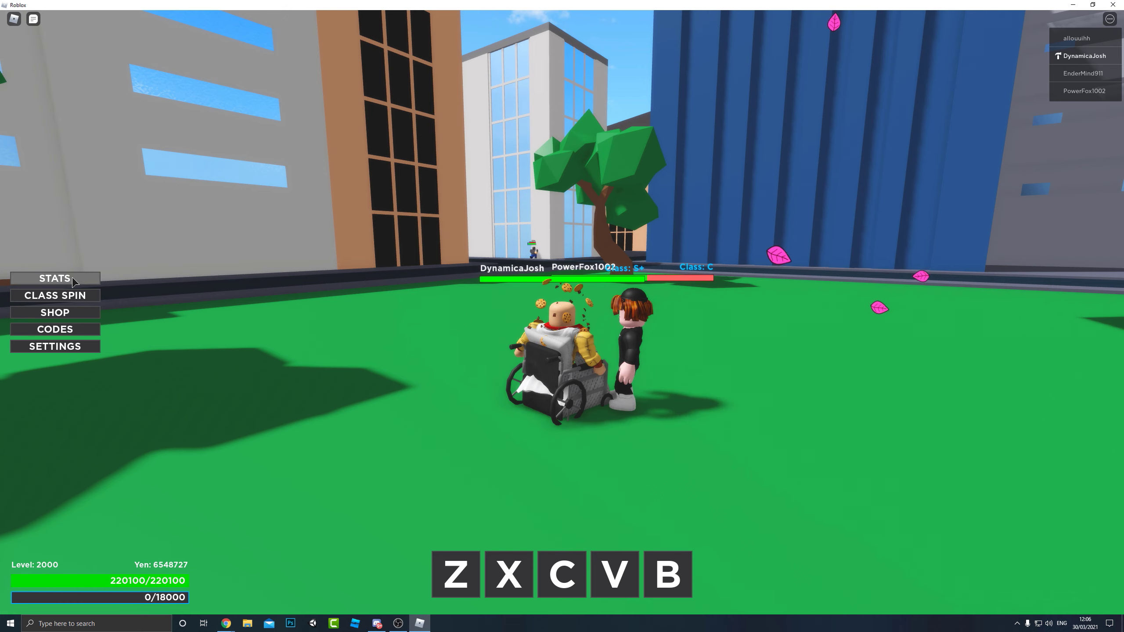
# Review the STATS panel's level, class and attributes, then close it.
pyautogui.click(55, 278)
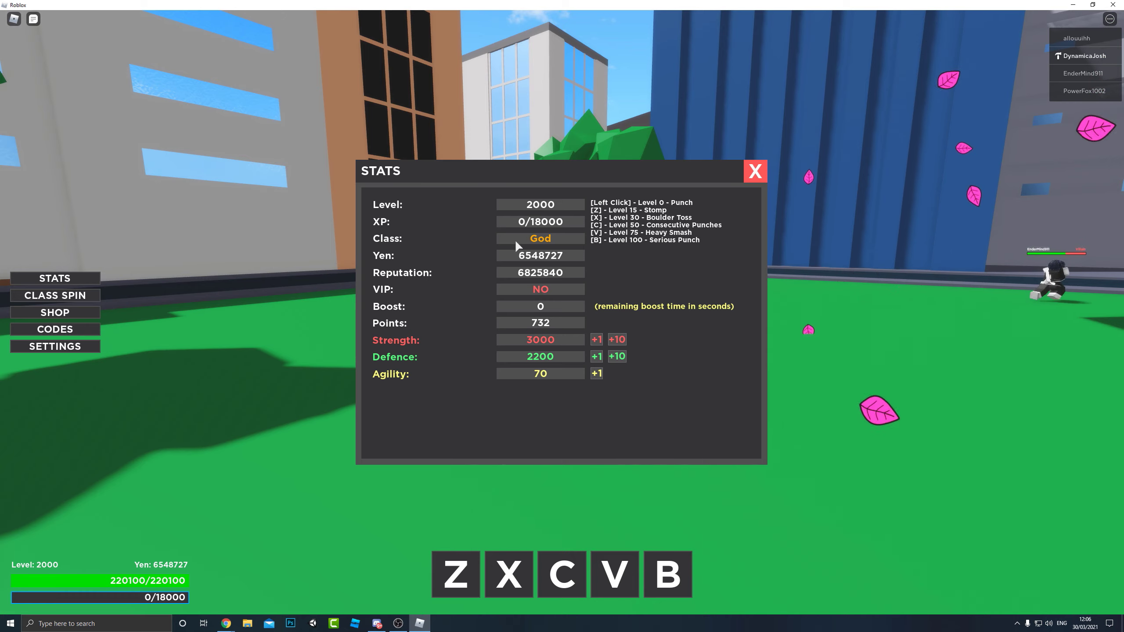
pyautogui.moveTo(400, 280)
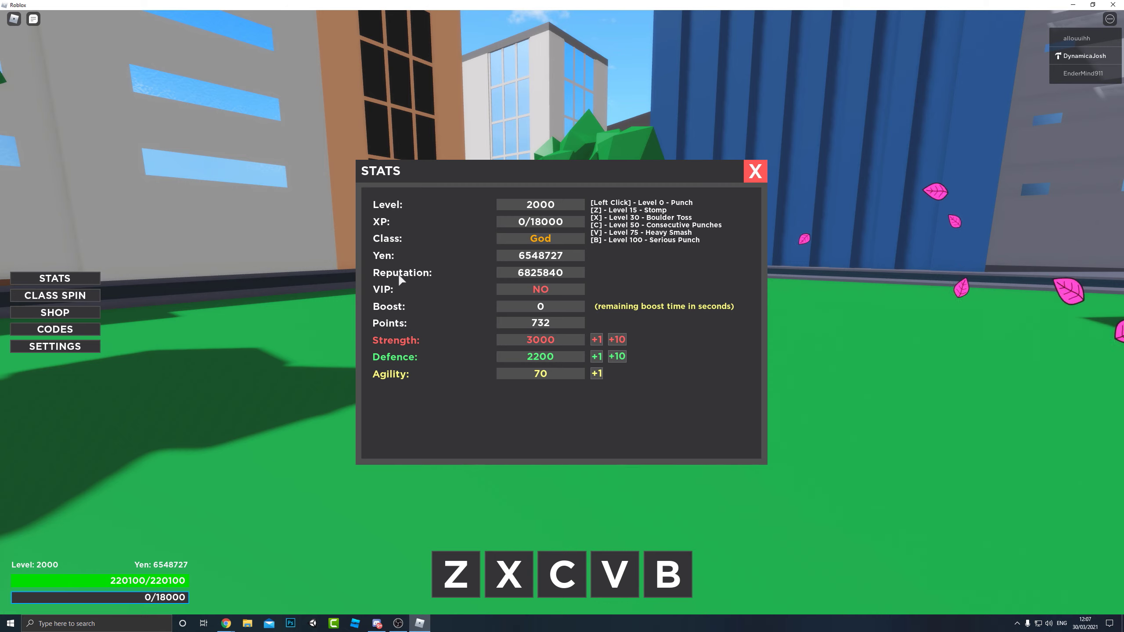
pyautogui.moveTo(804, 352)
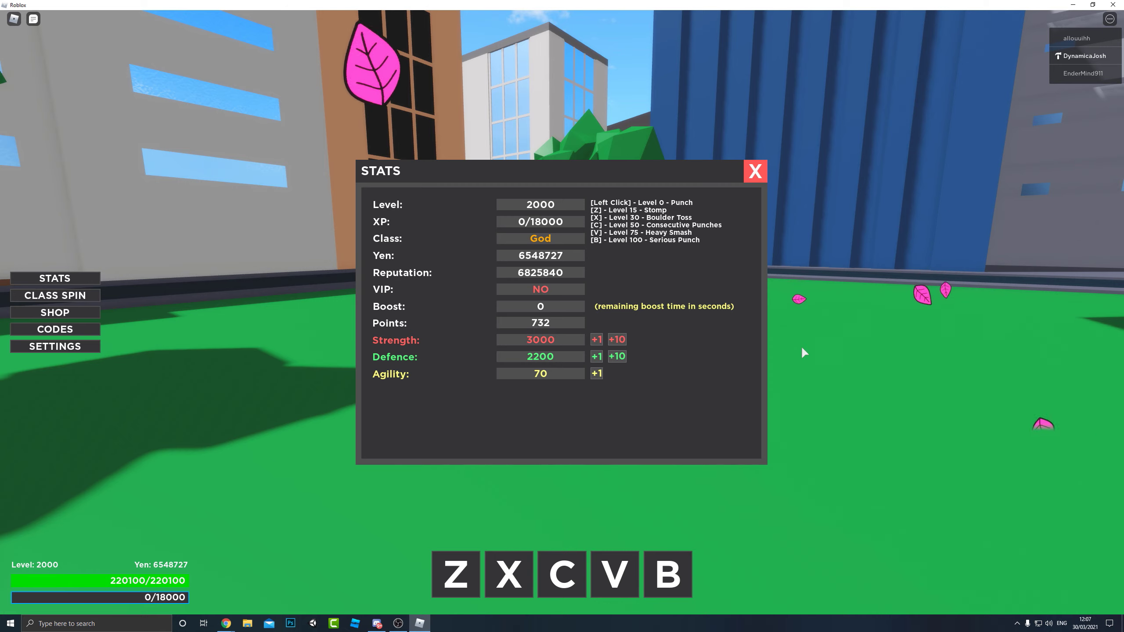
pyautogui.moveTo(529, 333)
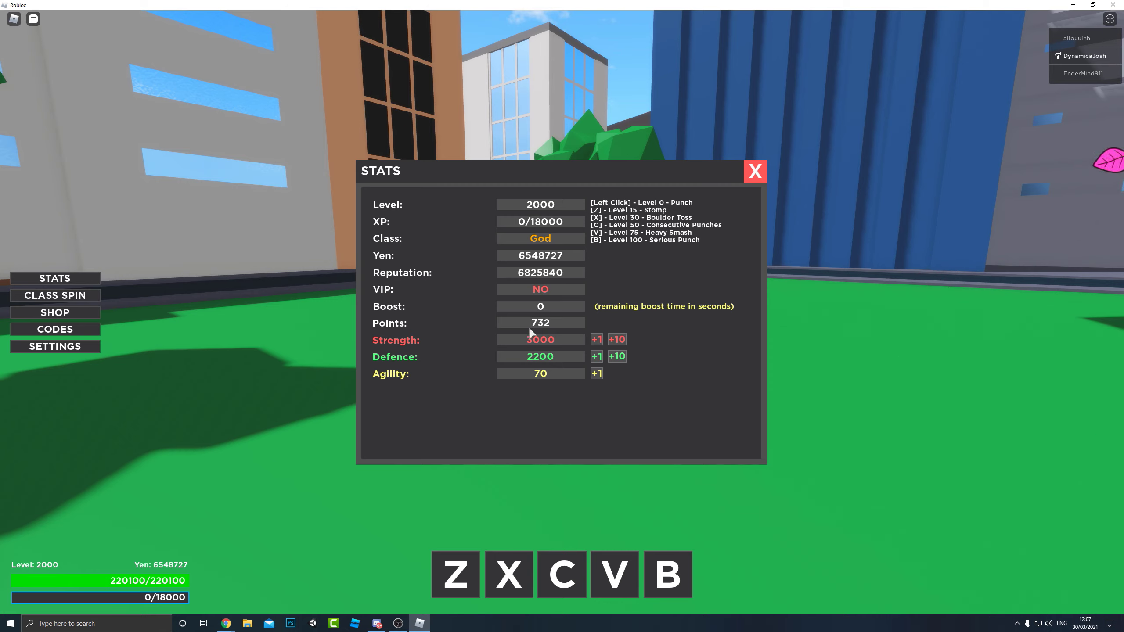
pyautogui.moveTo(375, 387)
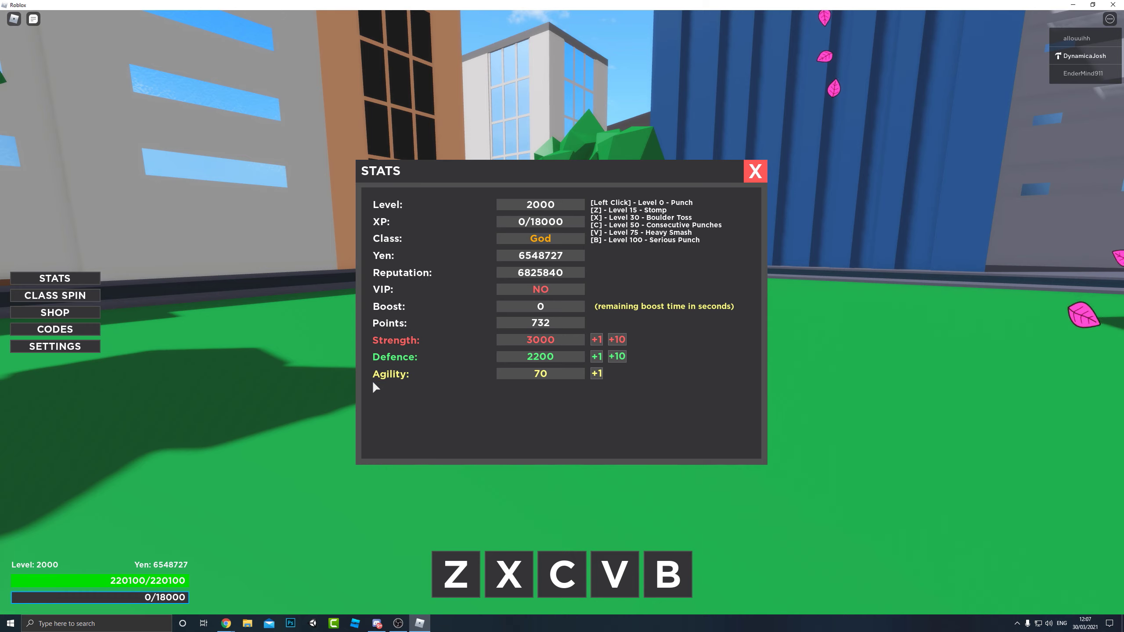
pyautogui.moveTo(620, 391)
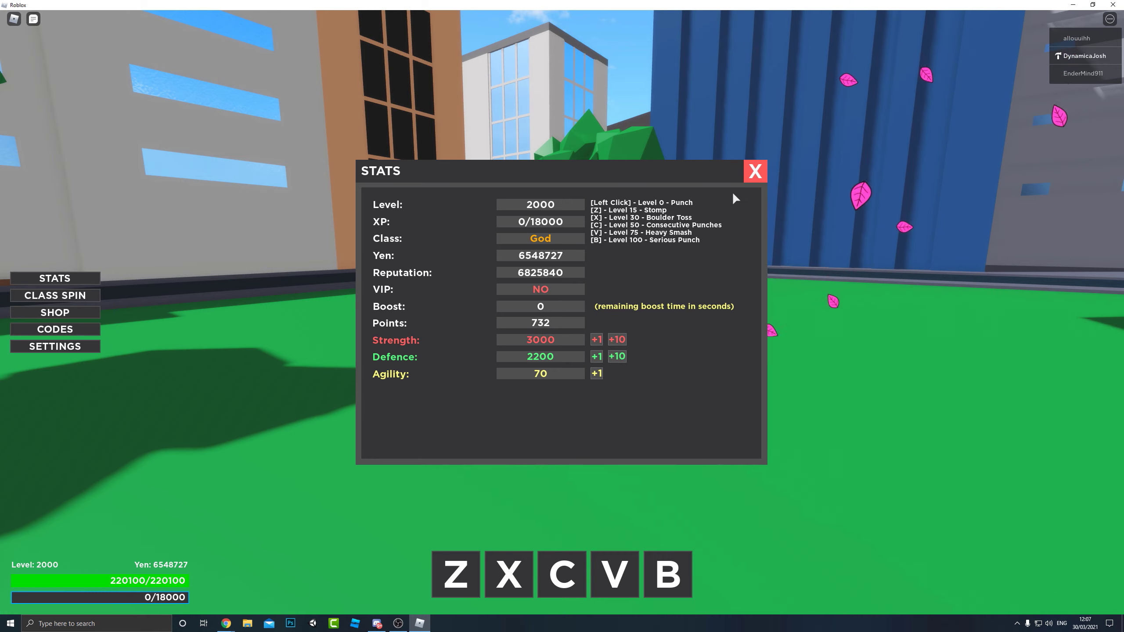
pyautogui.click(54, 311)
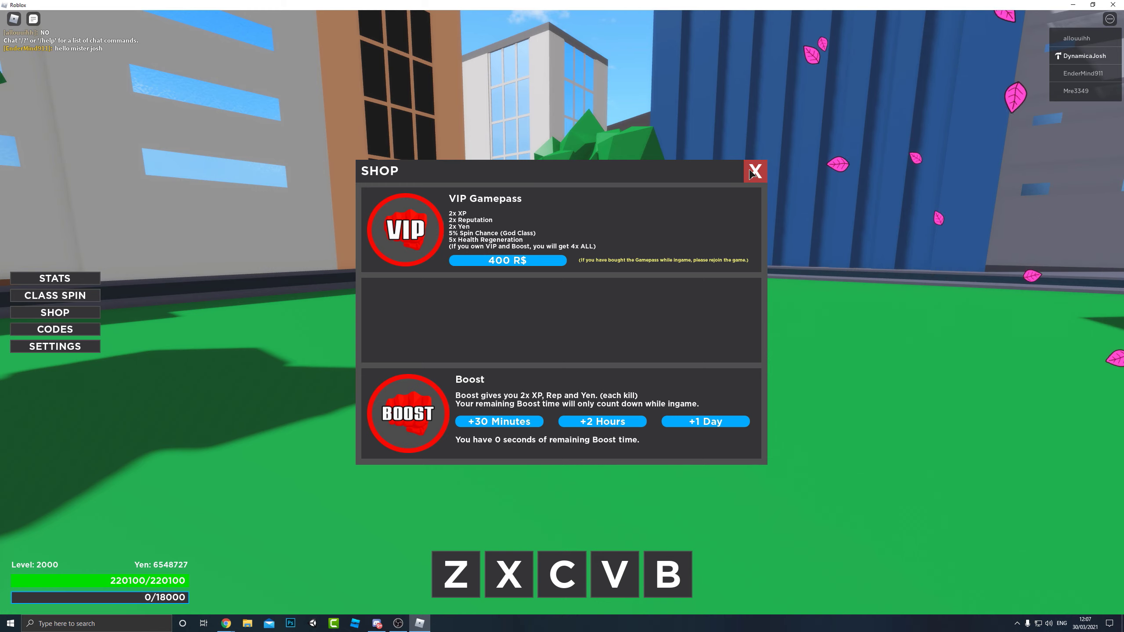
# View the CODES redemption window, then close it with the red X.
pyautogui.click(55, 329)
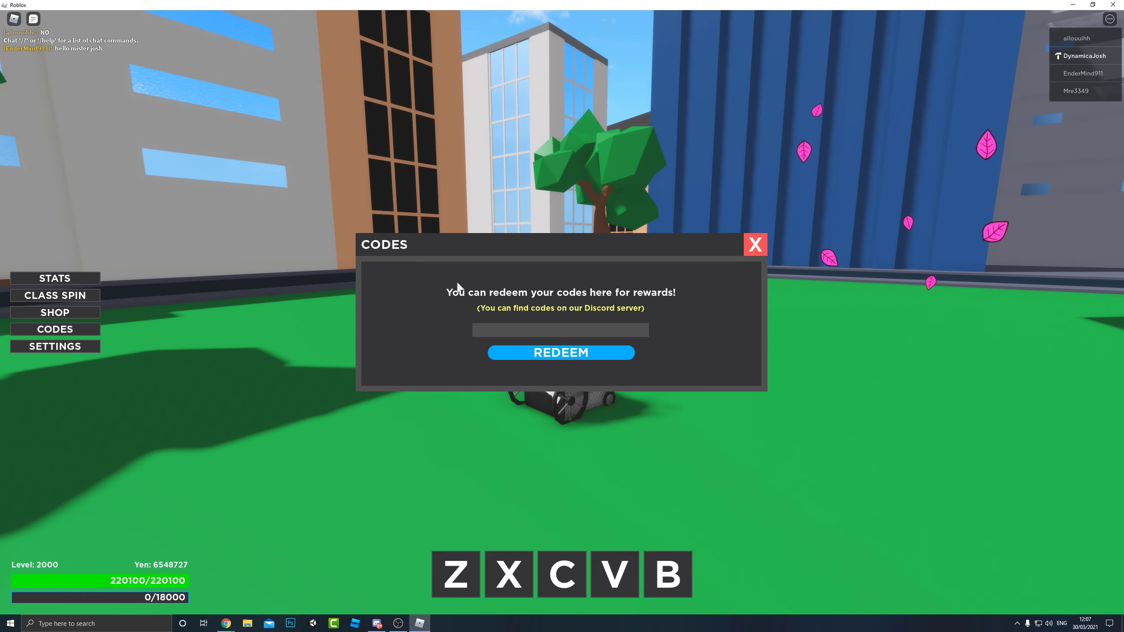
pyautogui.moveTo(586, 300)
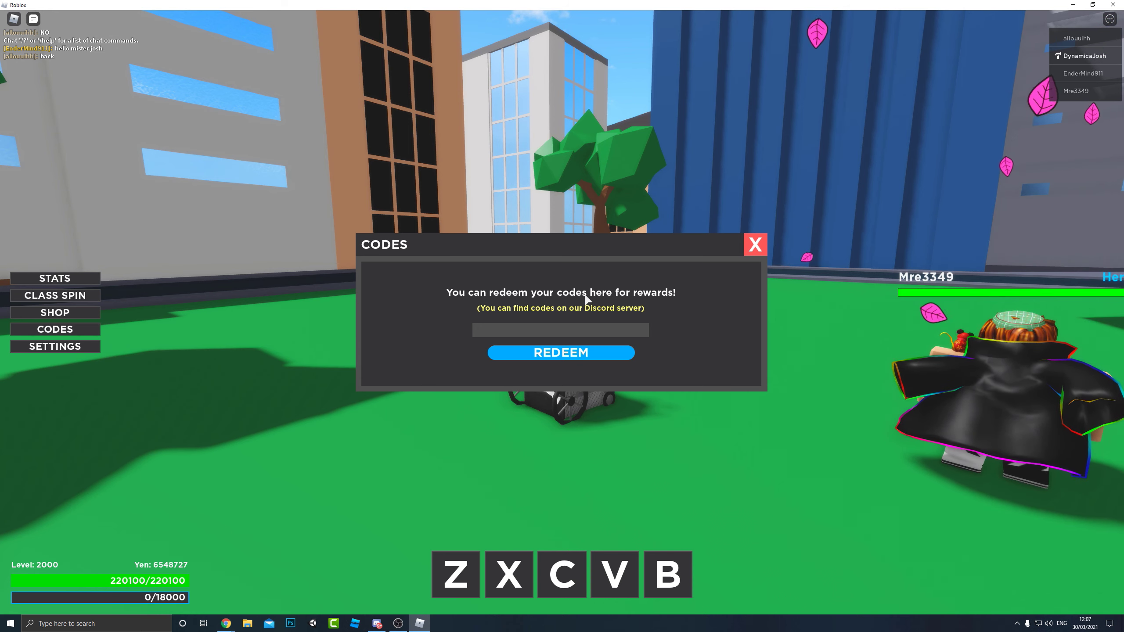
pyautogui.moveTo(742, 261)
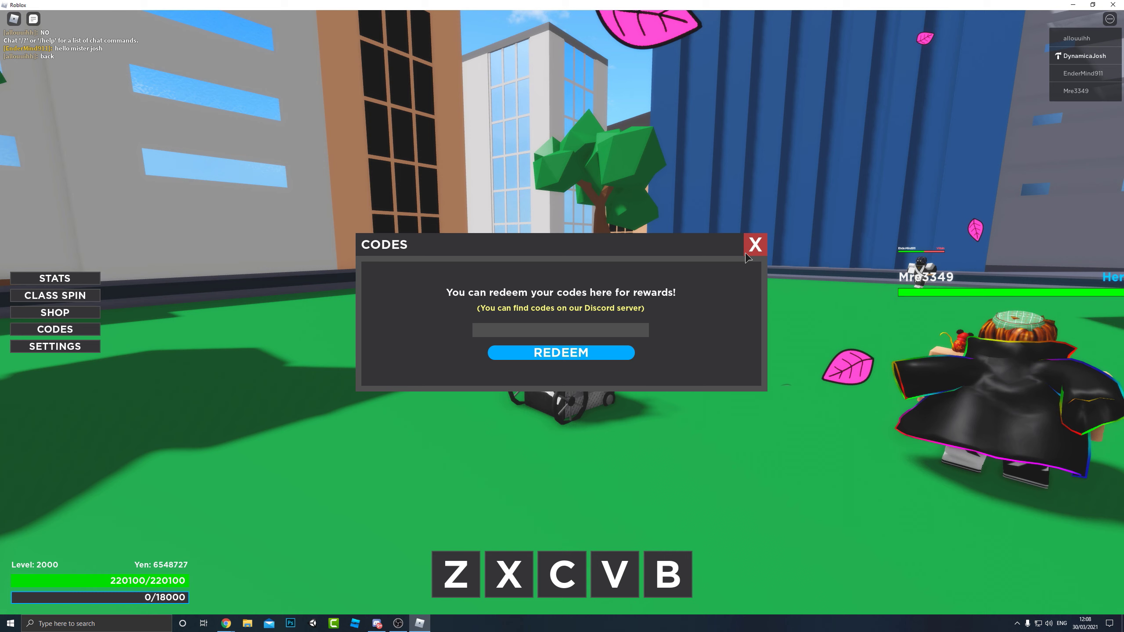
pyautogui.click(754, 245)
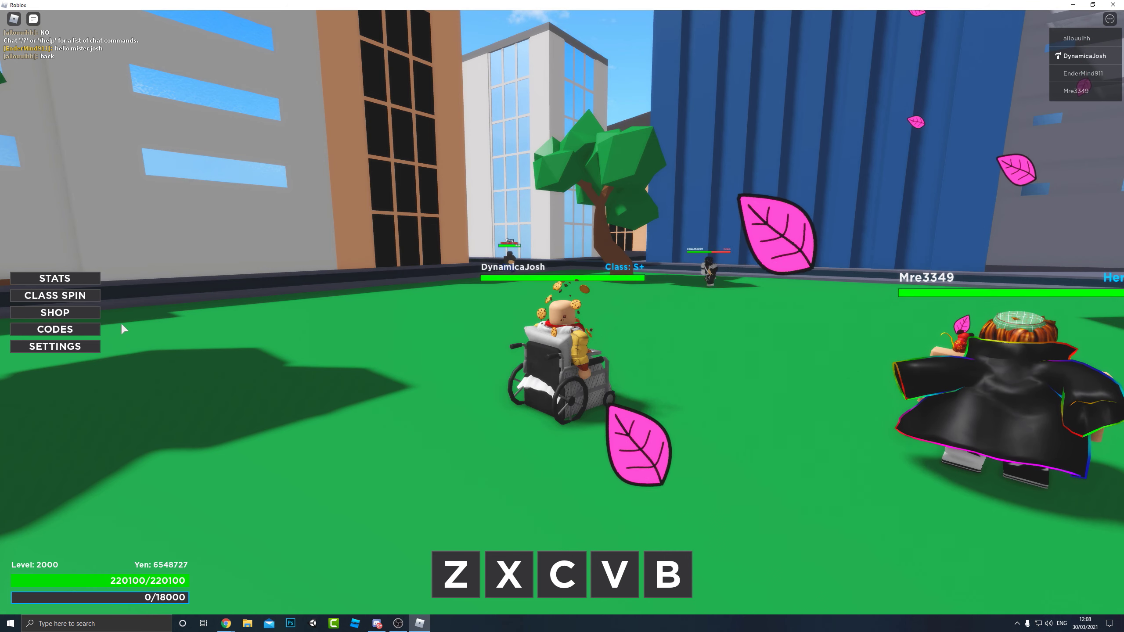
# In SETTINGS, toggle Time to Night and back to Day, then close settings.
pyautogui.click(54, 346)
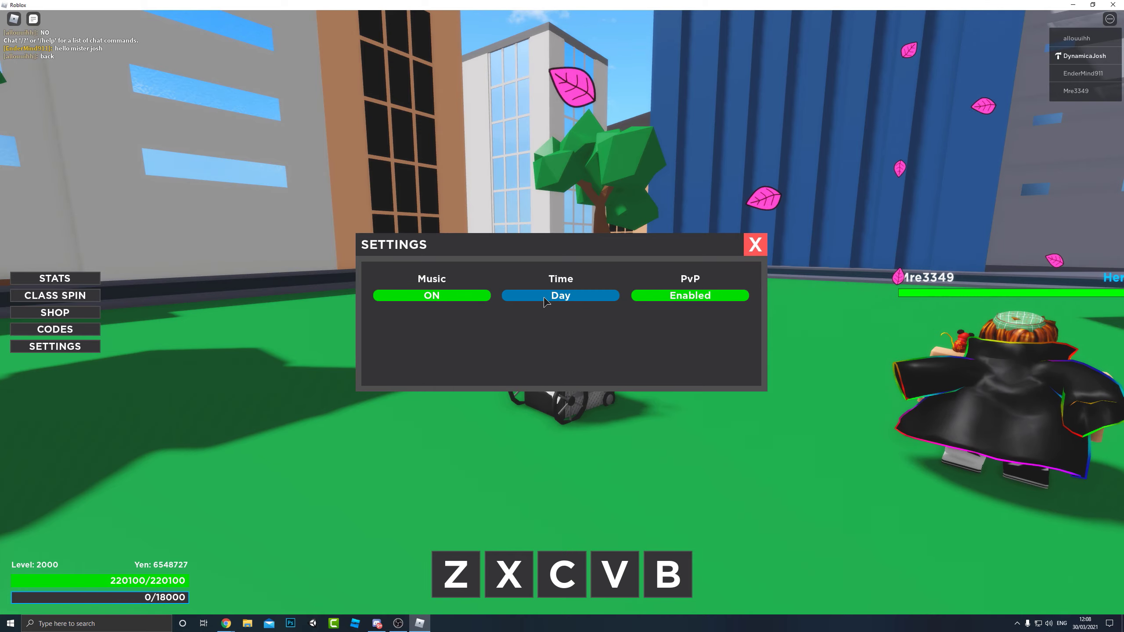
pyautogui.click(560, 295)
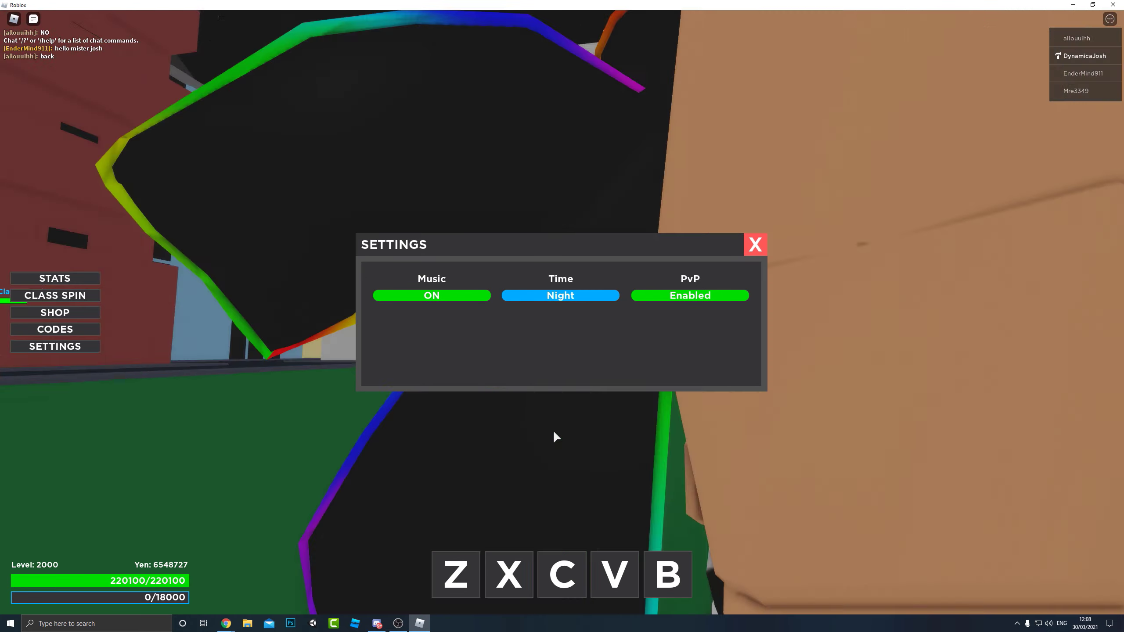
pyautogui.click(560, 295)
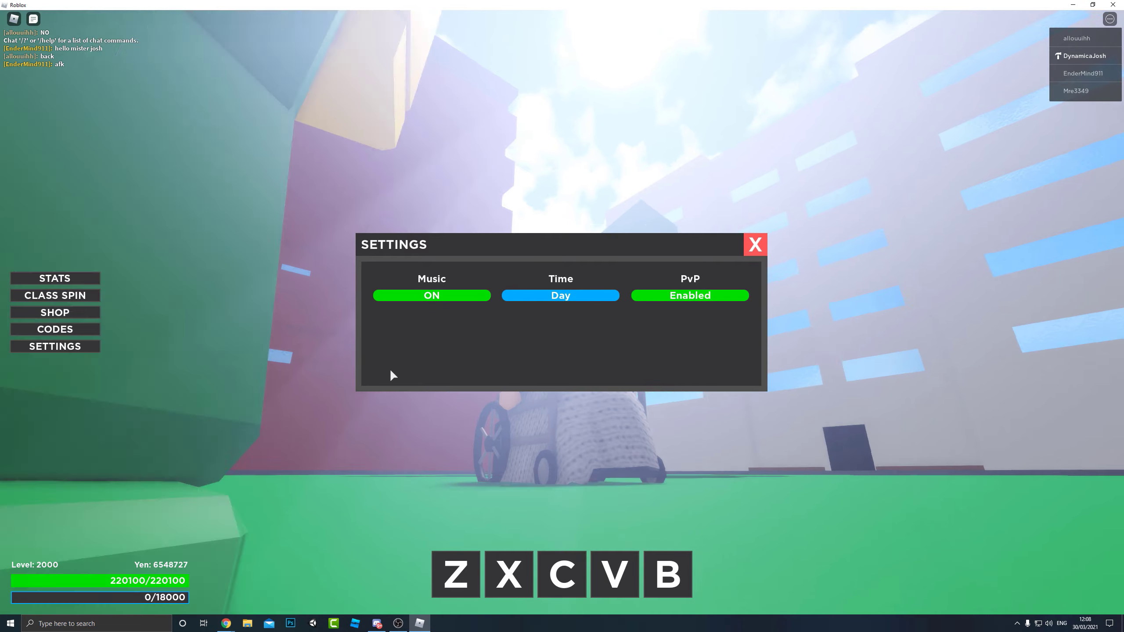
pyautogui.click(755, 245)
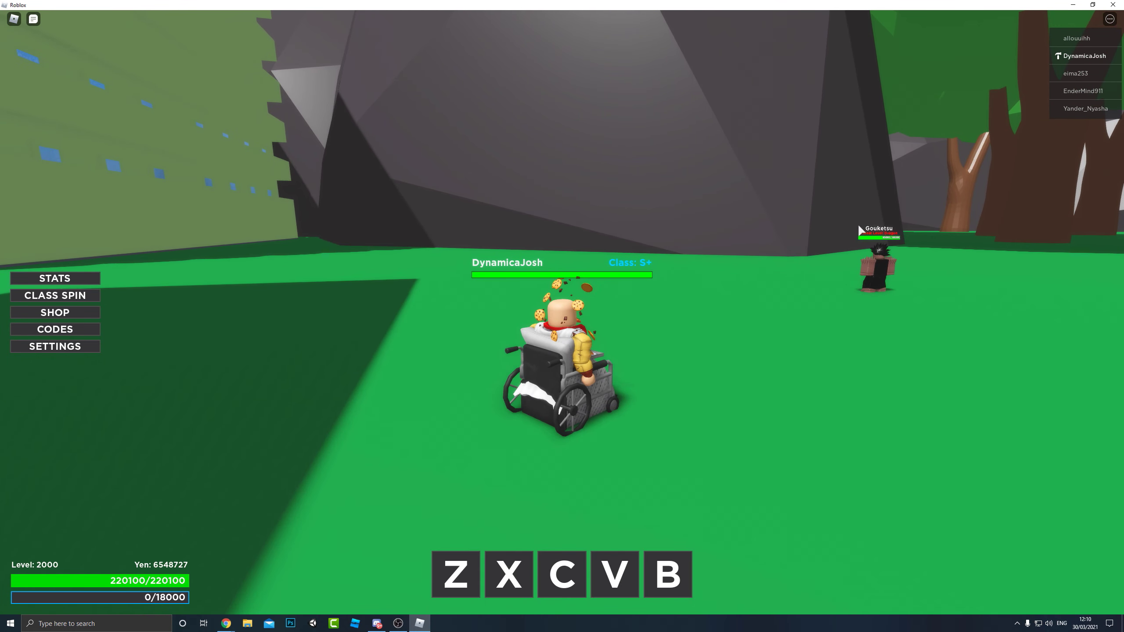
# Open the chat log near the Gouketsu NPC by the big rock.
pyautogui.click(33, 19)
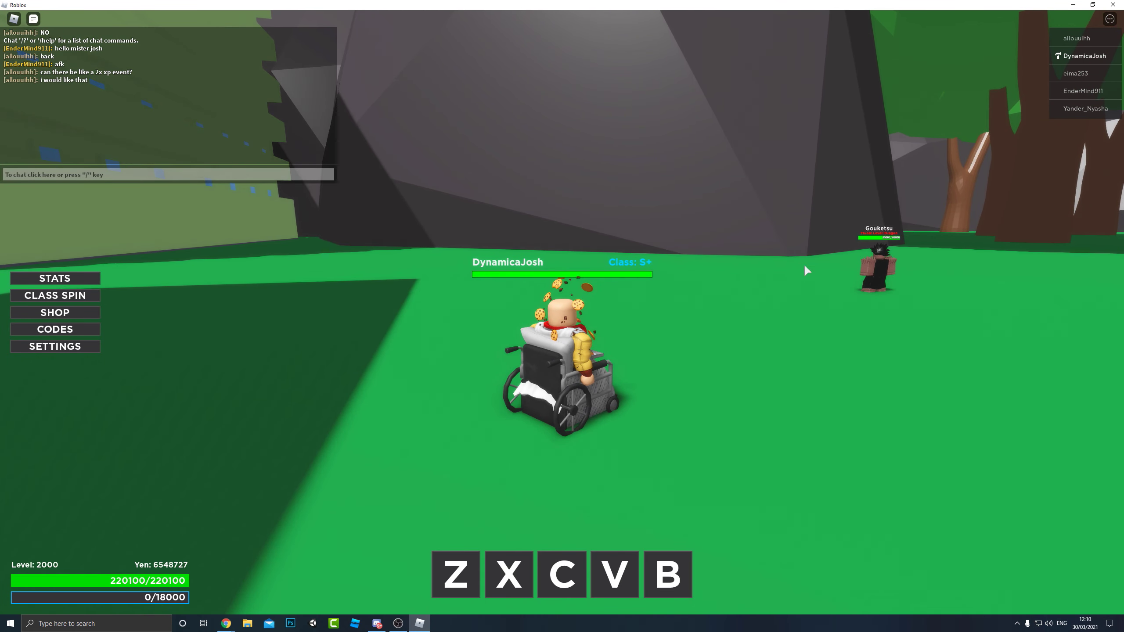